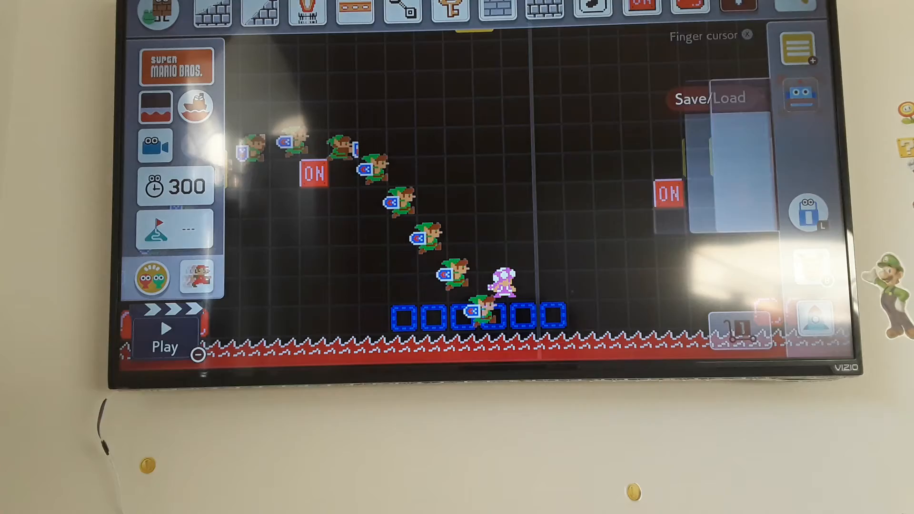
# - Place blocks to finish the opening section of the course near the start
pyautogui.click(709, 97)
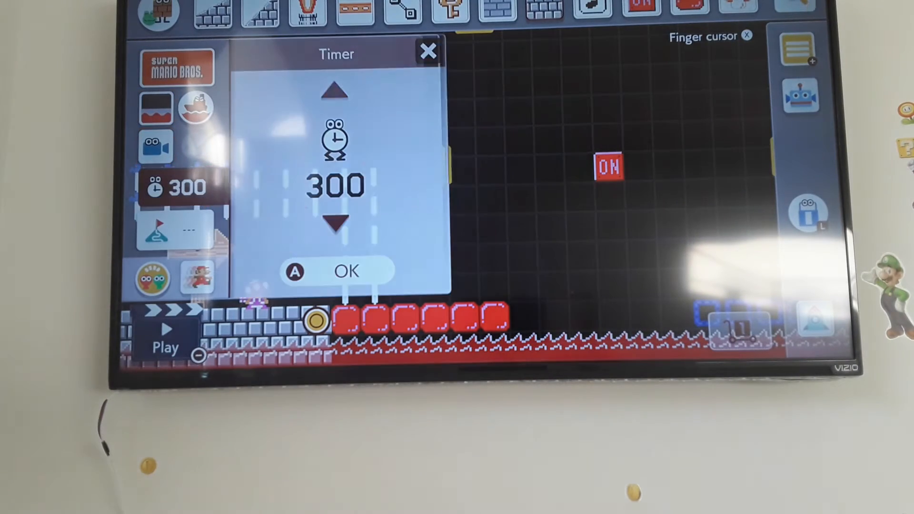
# - Set the course time limit to 30 seconds and confirm with OK
pyautogui.click(335, 222)
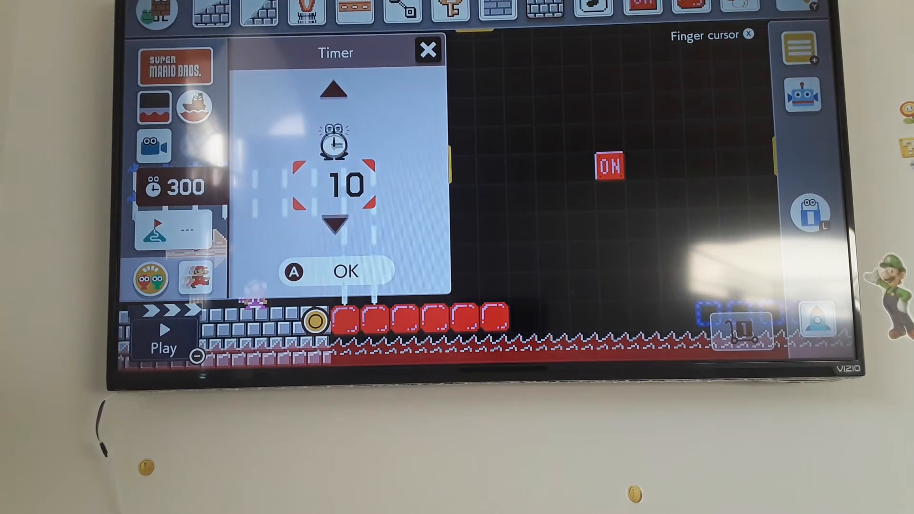
pyautogui.click(333, 89)
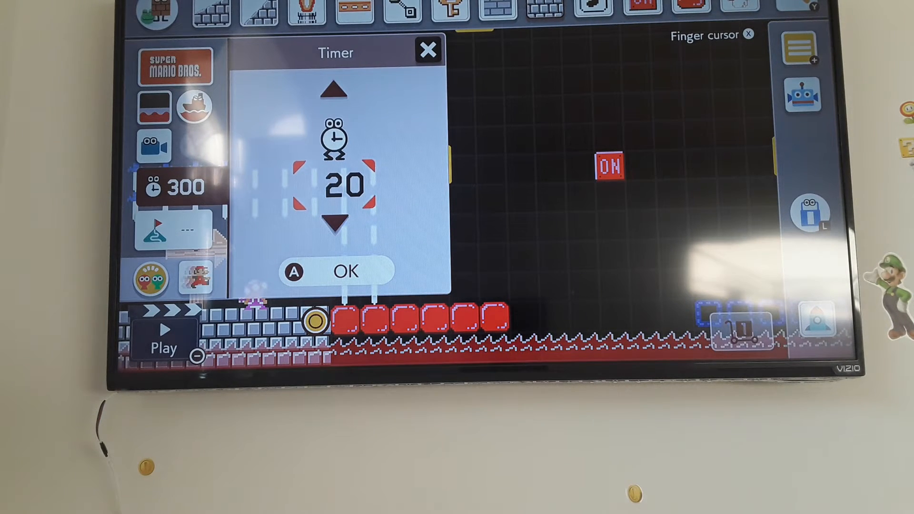
pyautogui.click(341, 271)
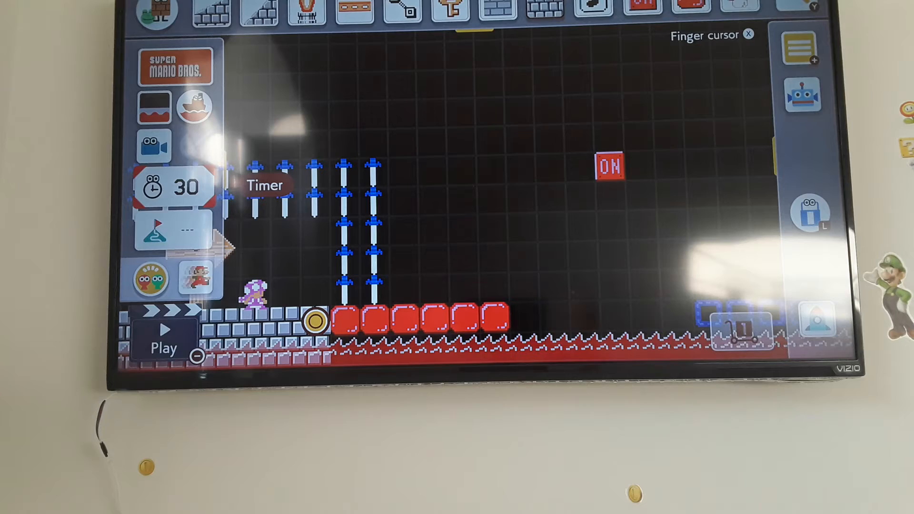
pyautogui.click(164, 338)
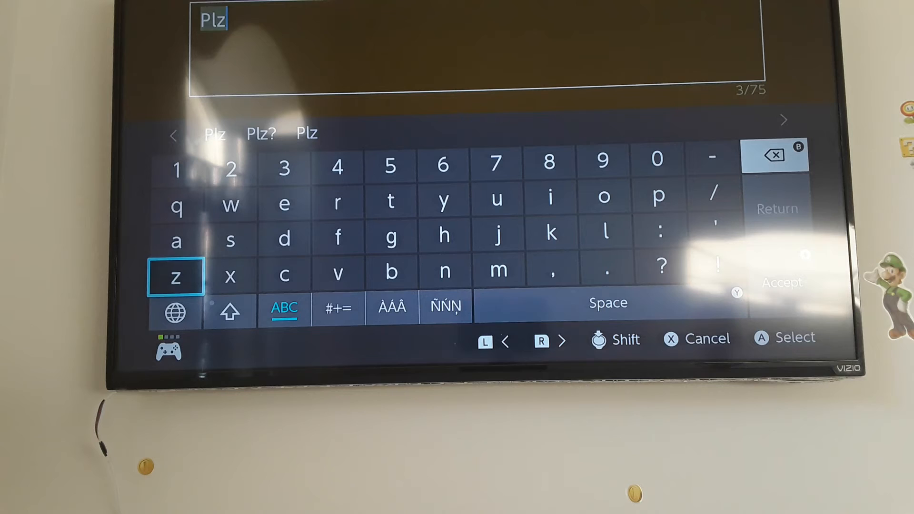
# - Write the course description starting with 'Plz' on the on-screen keyboard
pyautogui.click(497, 198)
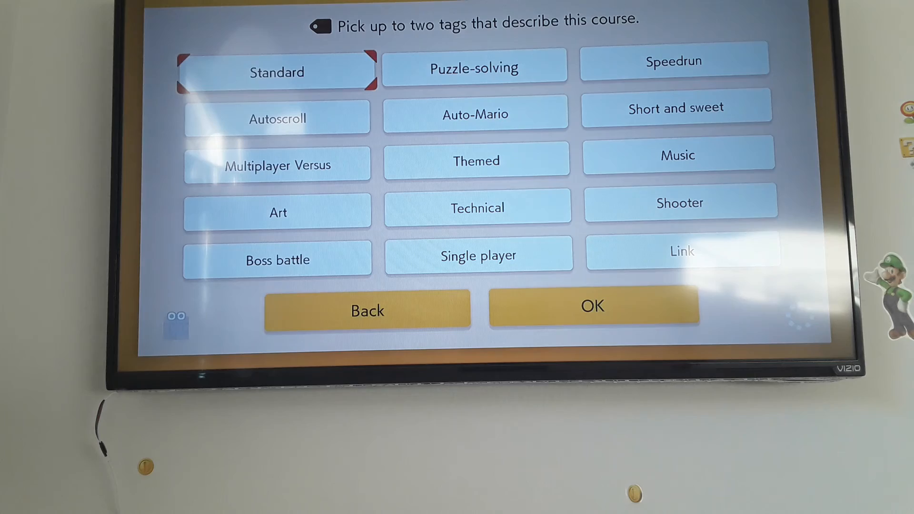
# - Tag the course as Speedrun on the upload tag screen
pyautogui.click(674, 61)
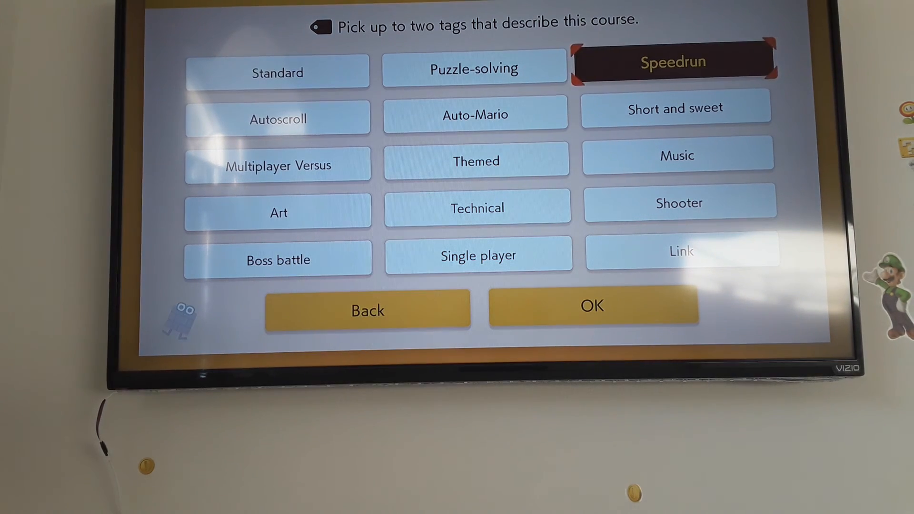